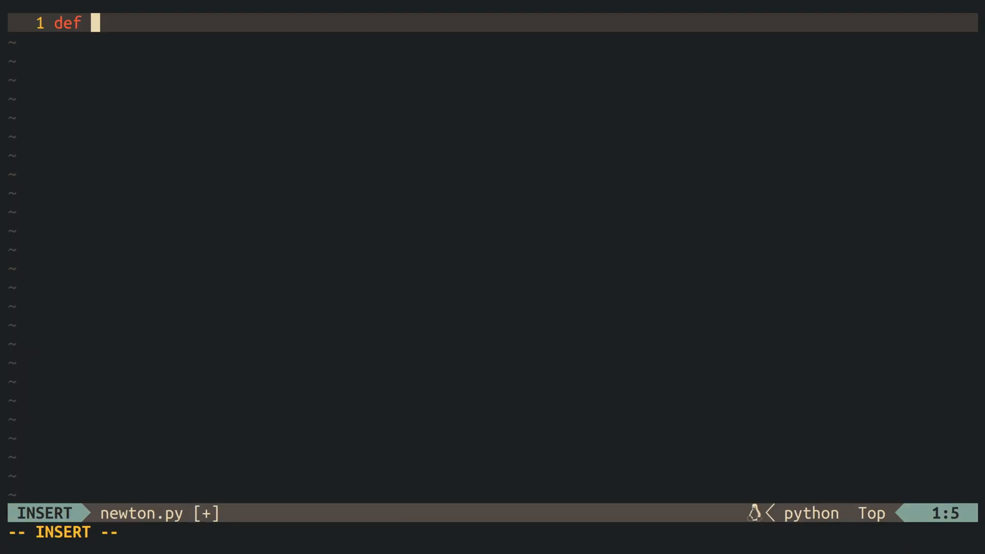
Step: Define nrt(x: float, n: int) -> float stub, sqrt returning nrt(x, 2) and cbrt returning nrt(x, 3), and begin test_sqrt
{"action": "type", "text": "sqrt(x: float) -> float"}
{"action": "type", "text": "def nrt(x: float, n"}
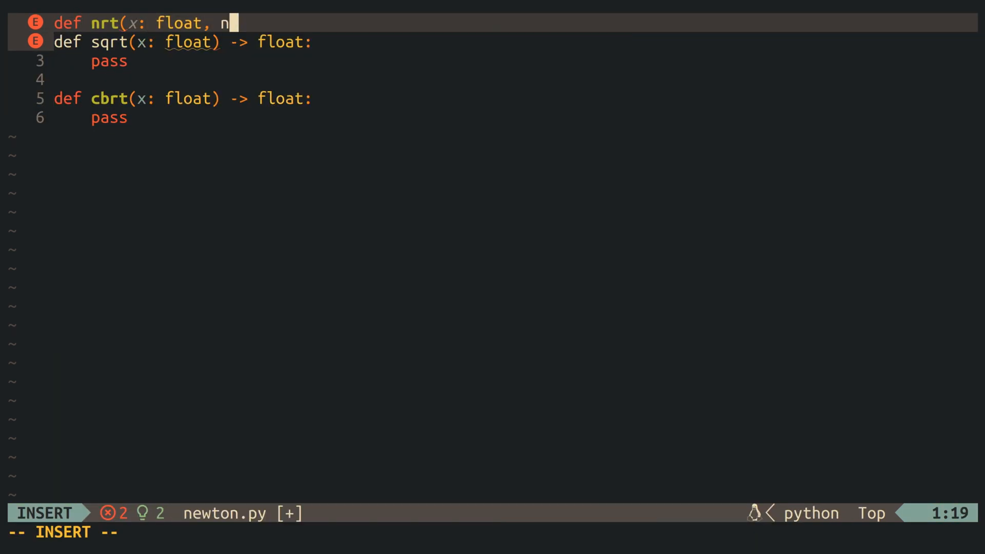
{"action": "type", "text": ": int) -> float:"}
{"action": "left_click", "coordinate": [515, 60]}
{"action": "type", "text": "return nrt("}
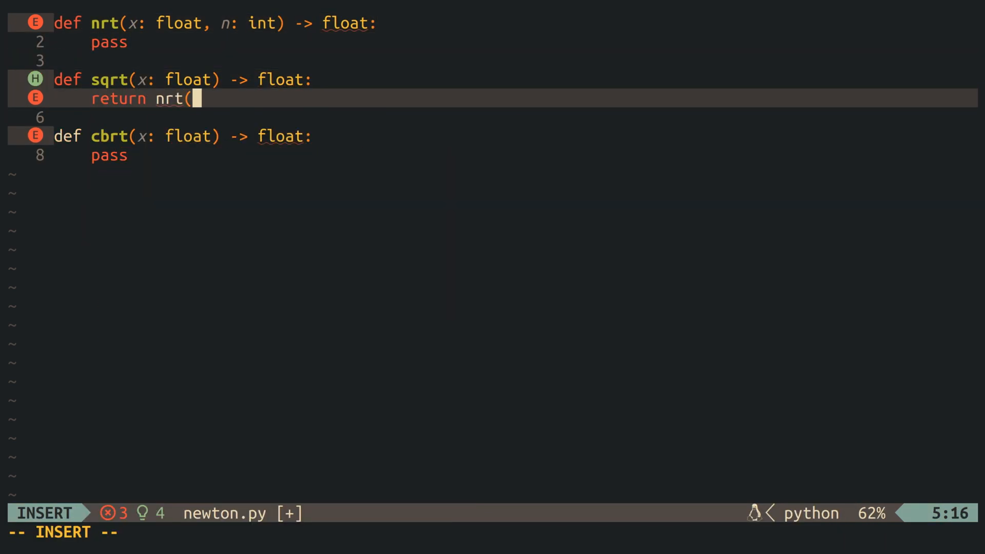
{"action": "type", "text": "x, 2)"}
{"action": "left_click", "coordinate": [515, 155]}
{"action": "type", "text": "return nrt(x, 3"}
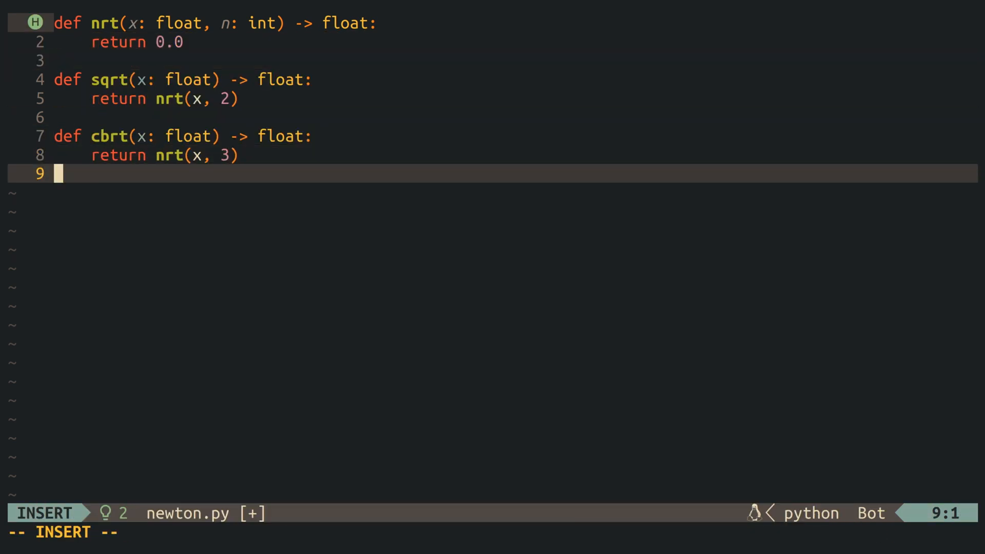
{"action": "type", "text": "def test_sqrt():"}
{"action": "type", "text": "assert sqrt("}
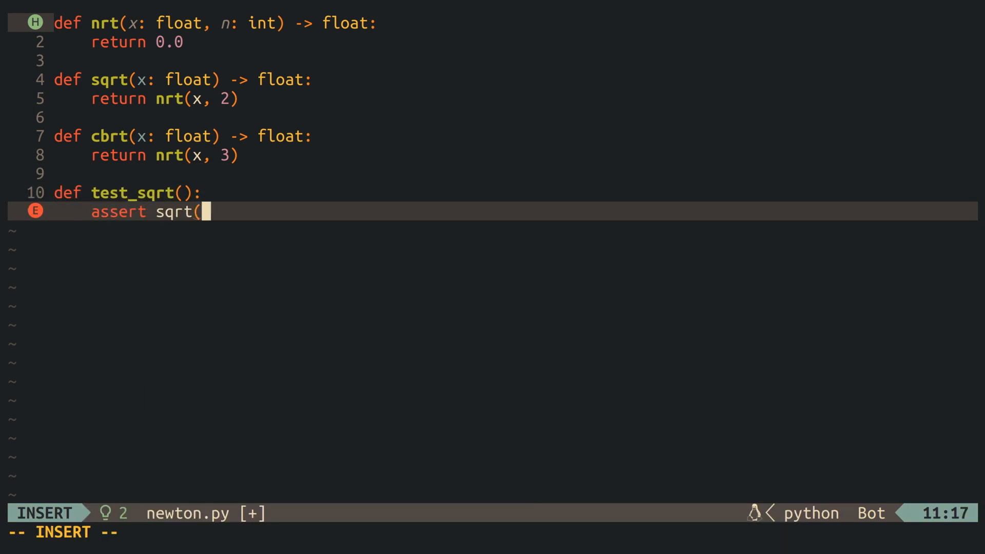
Step: Write test_sqrt asserting sqrt(1.0), sqrt(4.0), sqrt(9.0) == pytest.approx of 1, 2, 3, with import pytest
{"action": "type", "text": "1.0) == 1.0"}
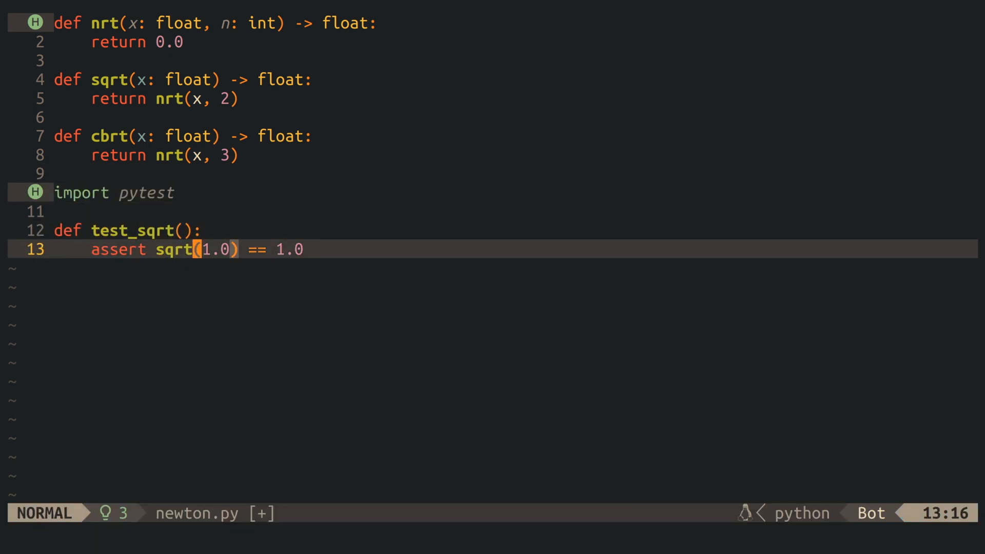
{"action": "type", "text": "pytest"}
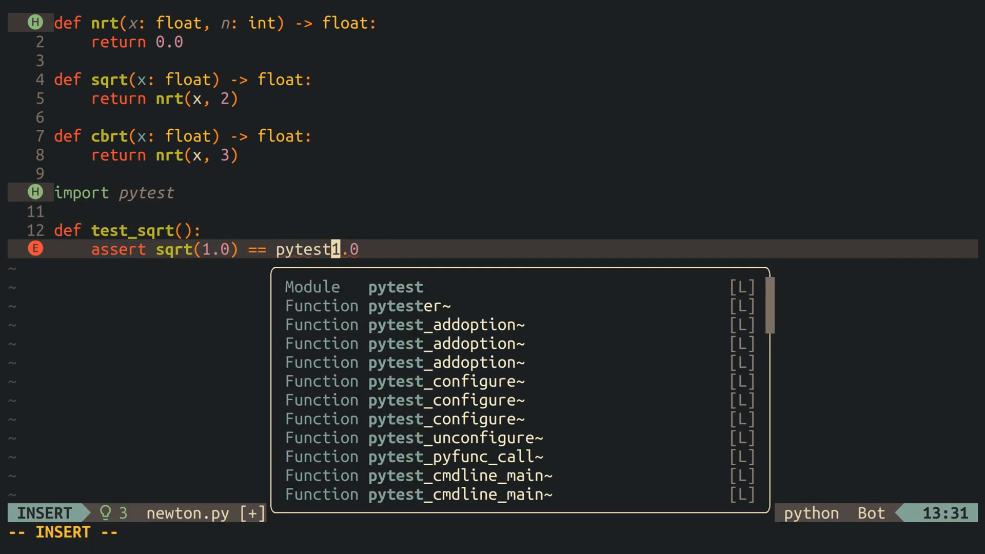
{"action": "type", "text": ".aprp"}
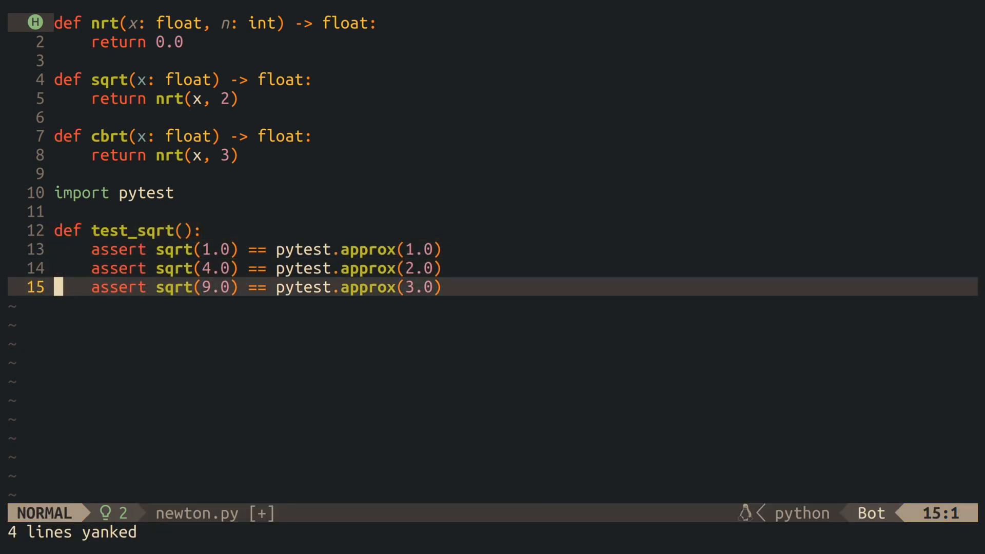
Step: Paste a copy of test_sqrt and edit it into test_cbrt with inputs 1.0, 8.0, 27.0
{"action": "key", "text": "p"}
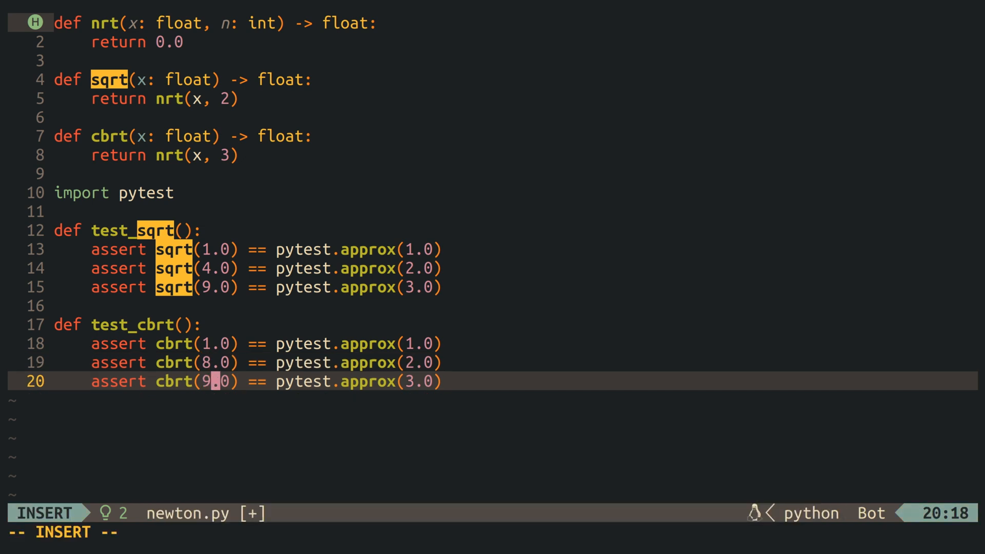
{"action": "key", "text": "Escape"}
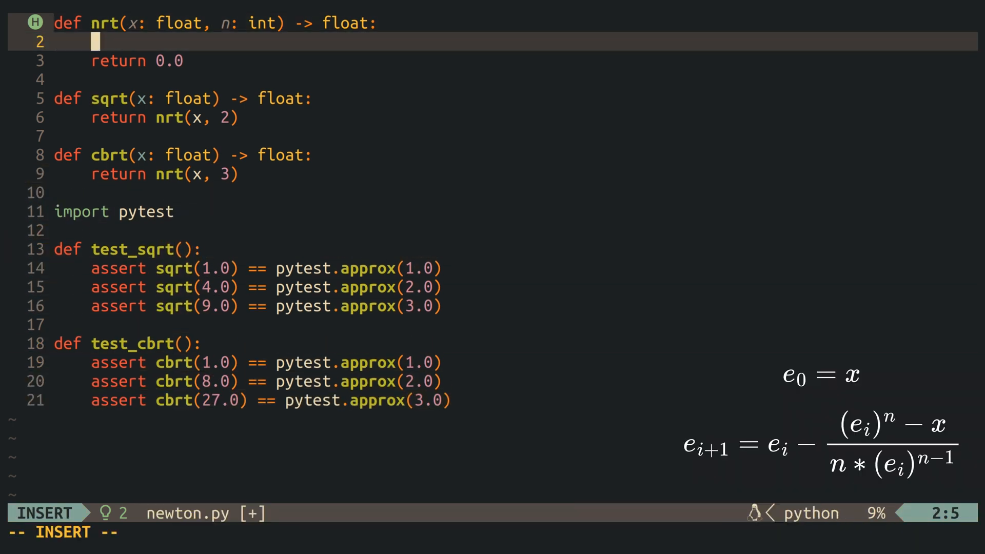
Step: Initialize prev_estimate = current_estimate = x and start a while True loop computing next_estimate = current_estimate - numerator / denominator
{"action": "type", "text": "current_es"}
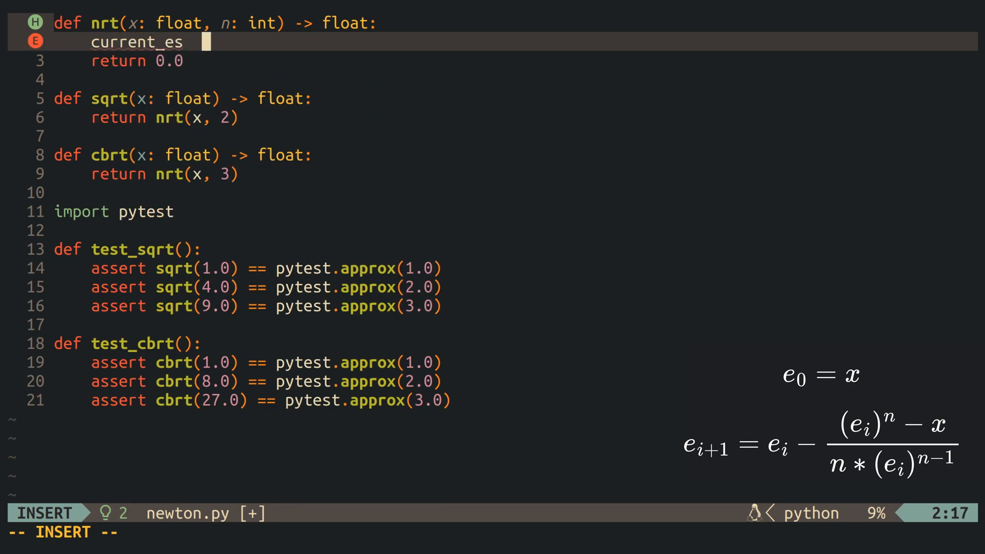
{"action": "key", "text": "Escape"}
{"action": "type", "text": "while"}
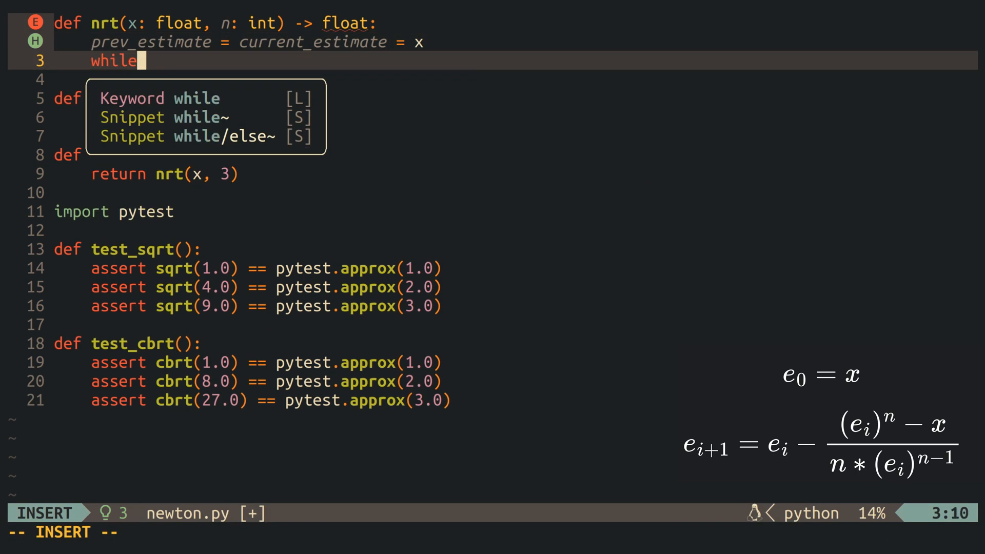
{"action": "type", "text": "True:"}
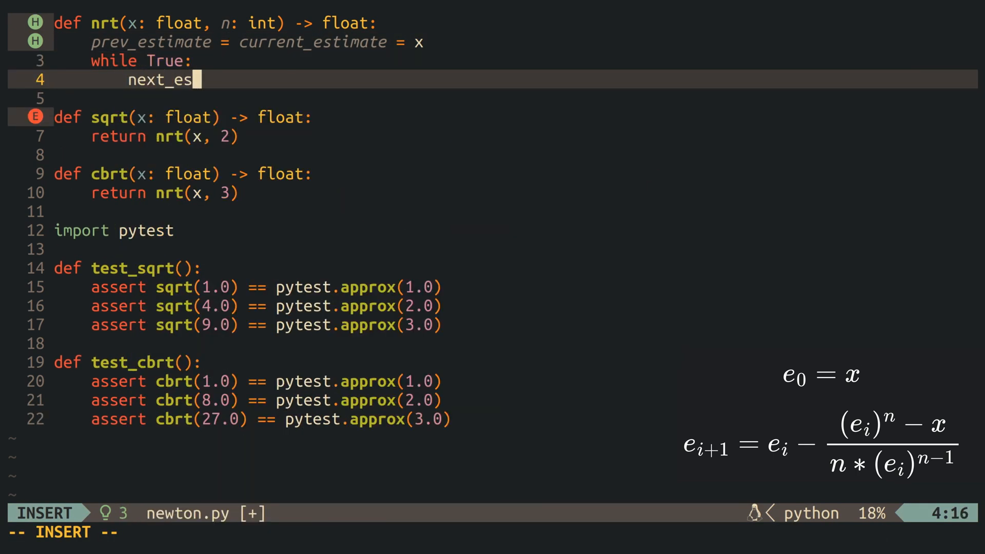
{"action": "type", "text": "timate ="}
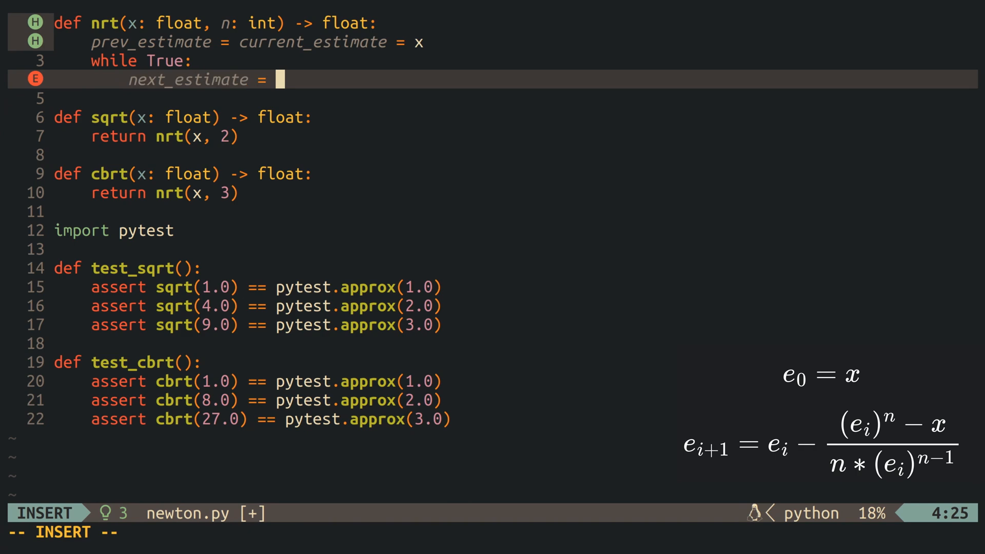
{"action": "type", "text": "current_estimate -"}
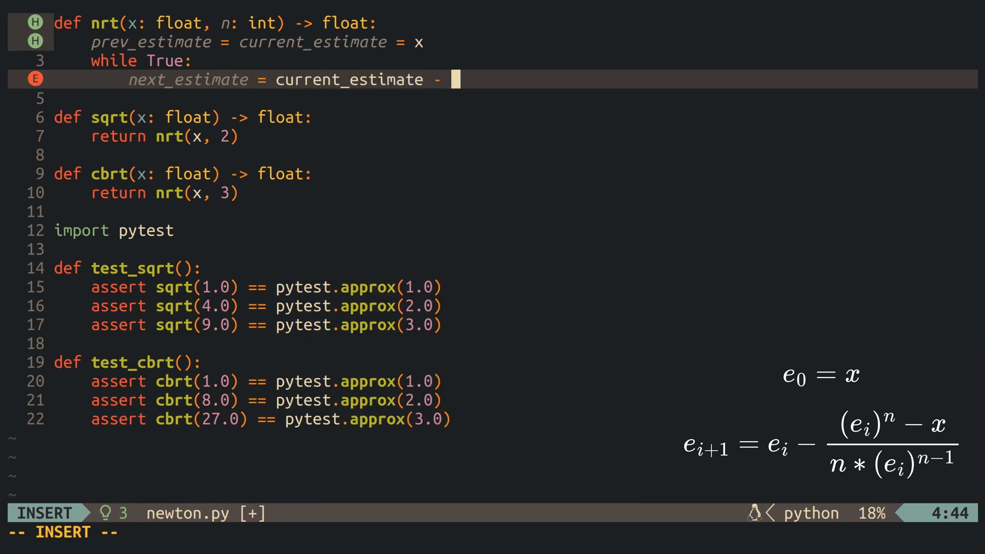
{"action": "type", "text": "numerator / denominator"}
{"action": "type", "text": "numerator ="}
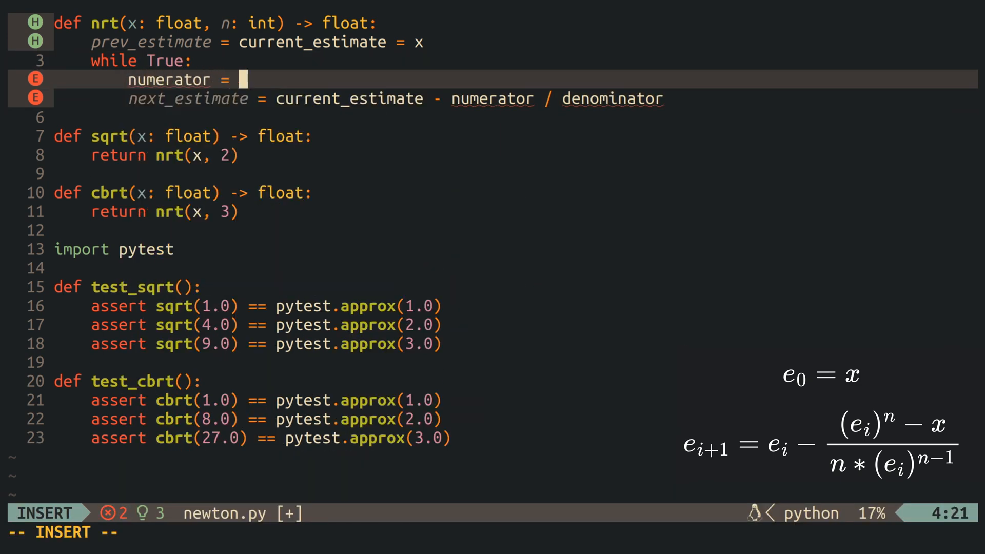
Step: Add the numerator and denominator expressions (denominator = n * current_estimate...) and prev_estimate = current_estimate
{"action": "type", "text": "current_estimate**n - x"}
{"action": "type", "text": "d"}
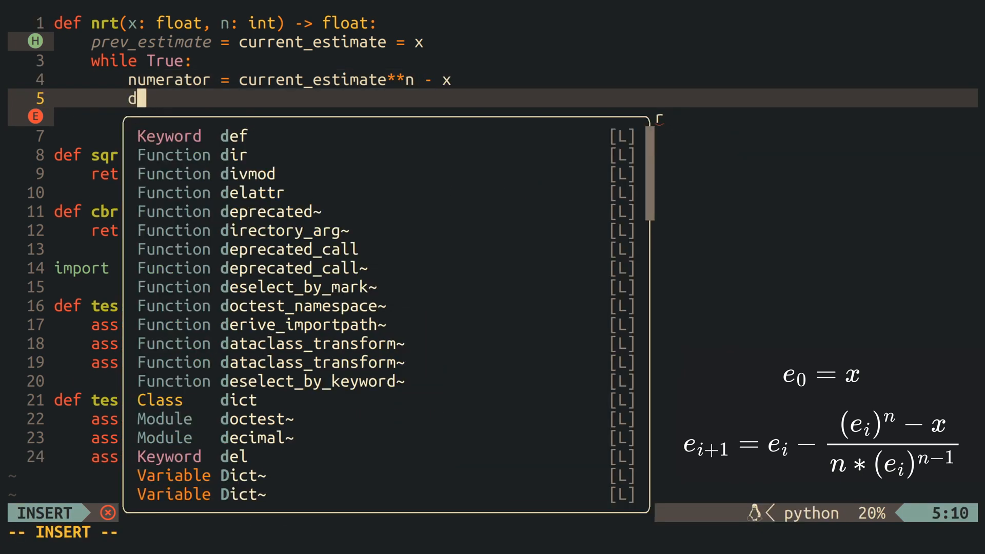
{"action": "type", "text": "enominator ="}
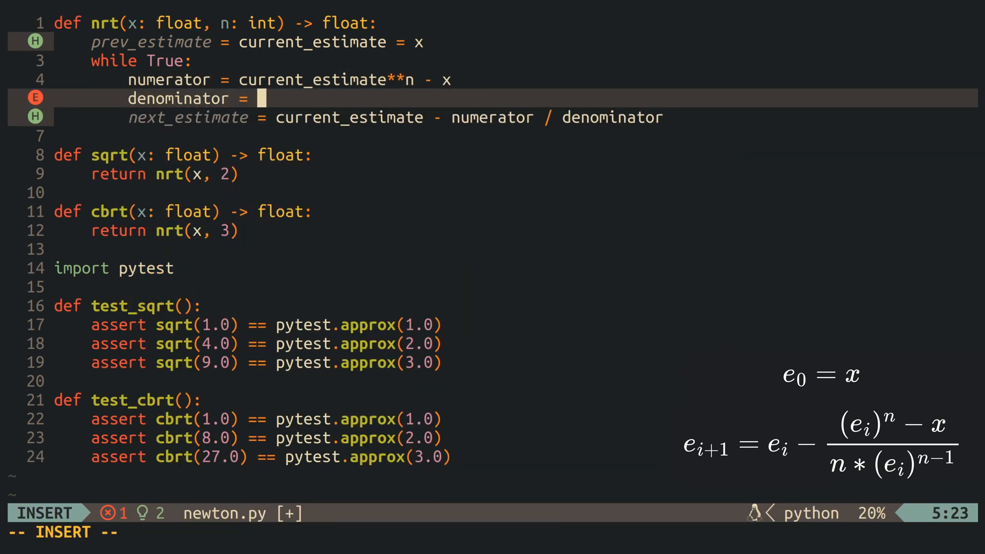
{"action": "type", "text": "n * current_estimate**(n-1"}
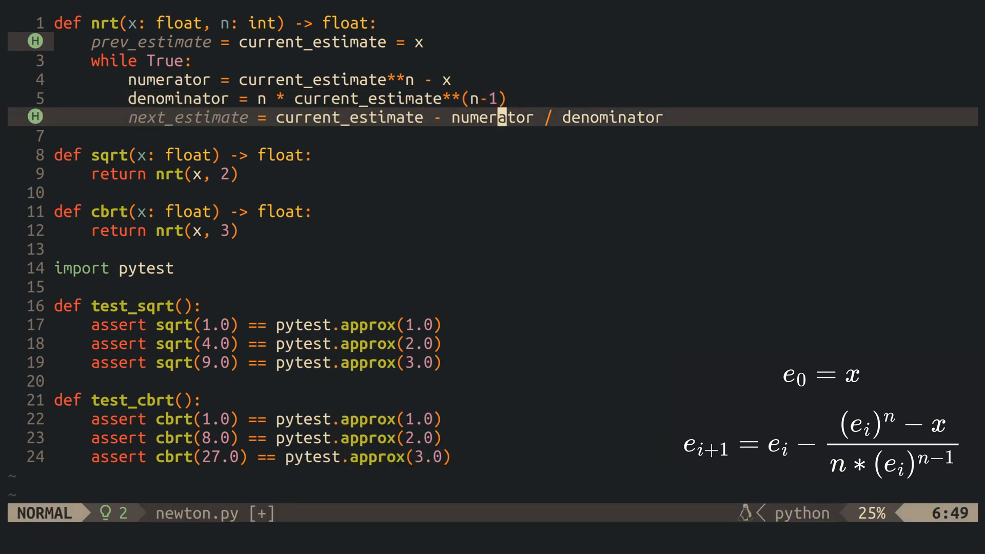
{"action": "type", "text": "prev"}
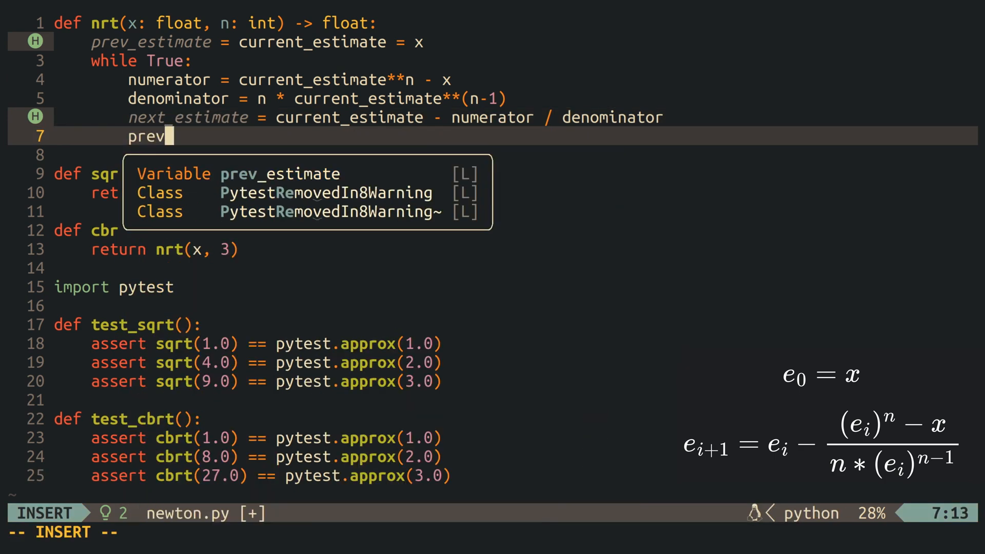
{"action": "type", "text": "_estimate = current_estimate"}
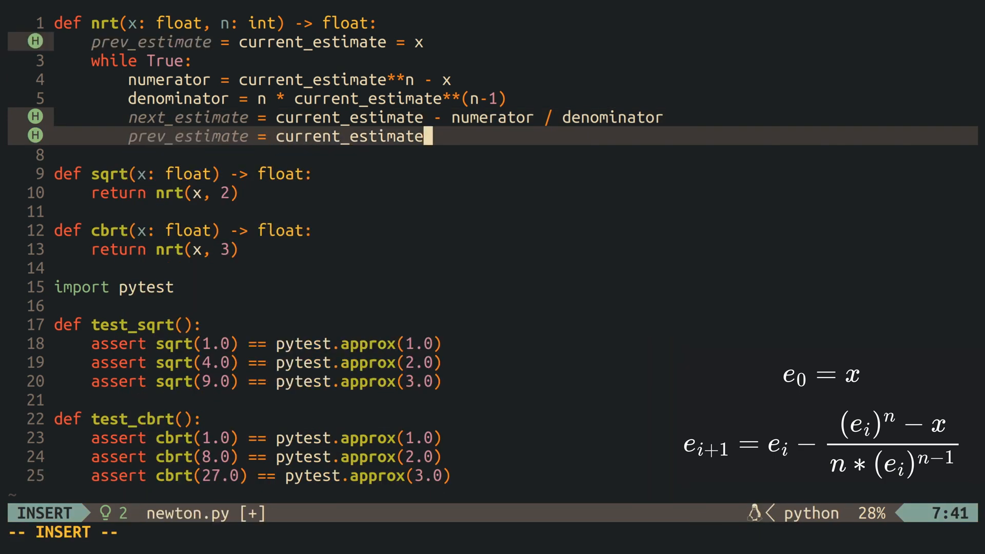
Step: Return next_estimate with a '# max precision' float comment when it equals current or prev estimate, else advance both estimates
{"action": "type", "text": "current_estimate = next_e"}
{"action": "type", "text": "if current_estimate"}
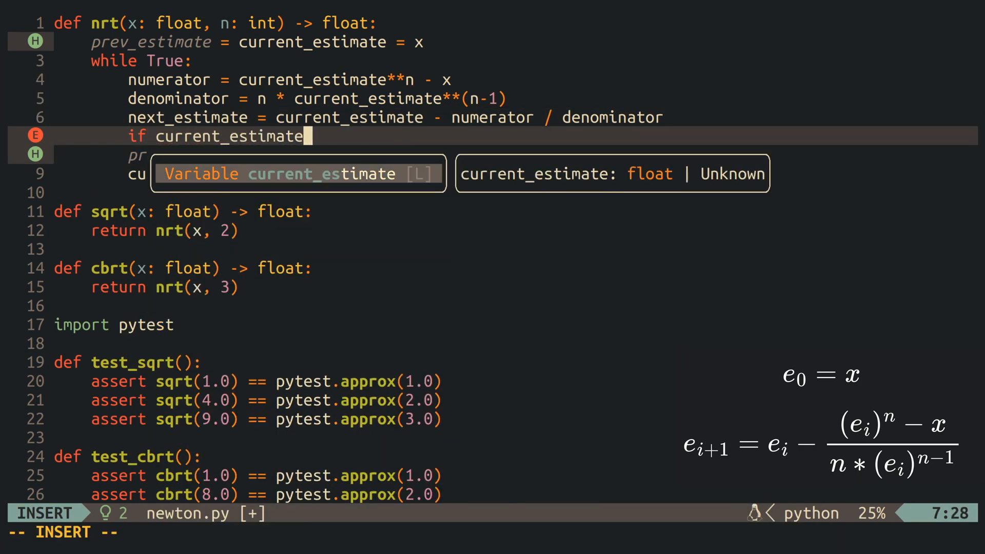
{"action": "type", "text": "== next"}
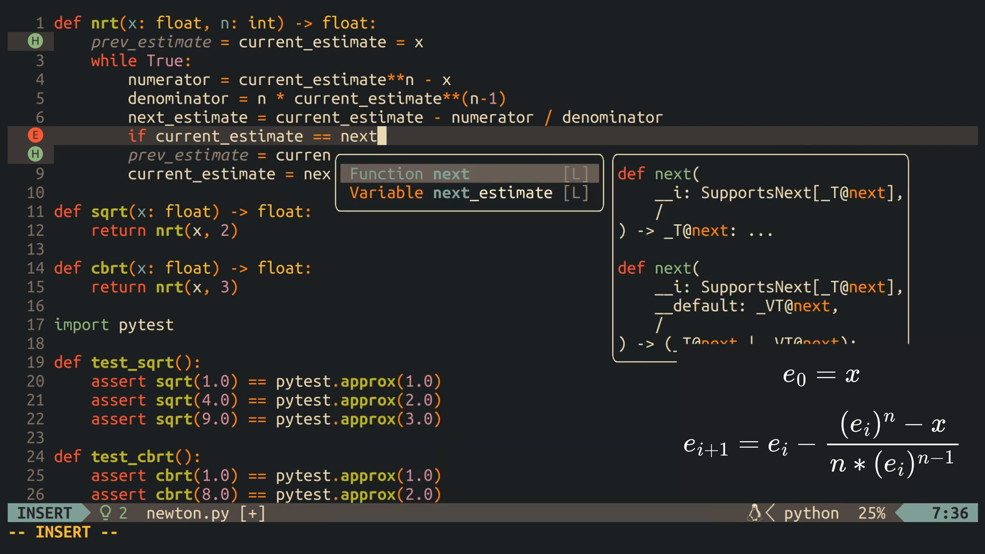
{"action": "type", "text": "_estimate or prev_estimate == next_estimate:"}
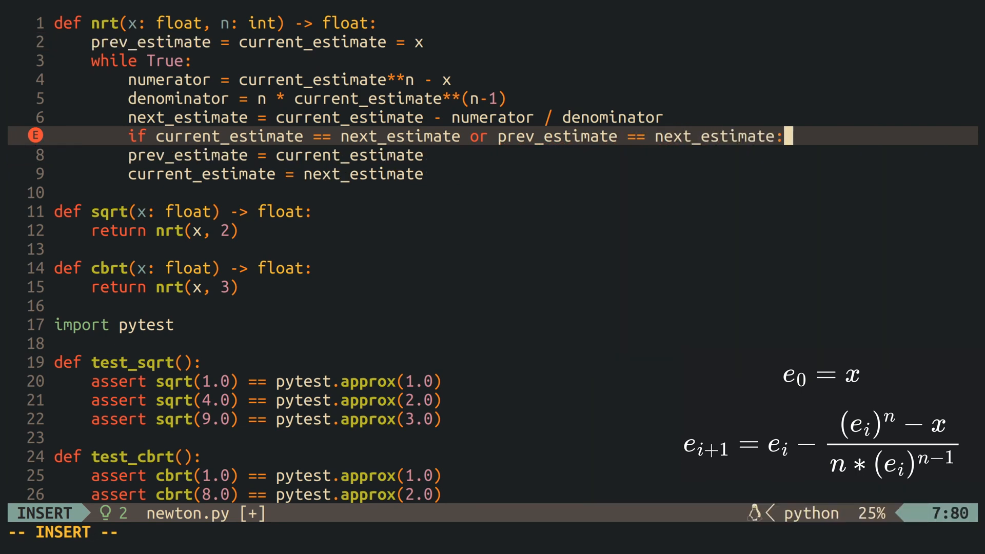
{"action": "type", "text": "return next_estimate"}
{"action": "type", "text": "else:"}
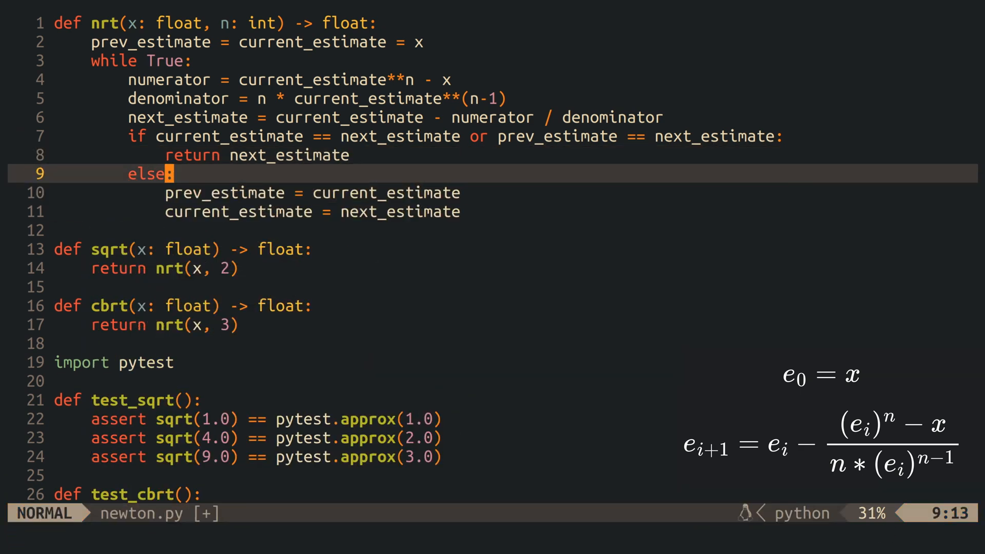
{"action": "type", "text": "# max precision of float has b"}
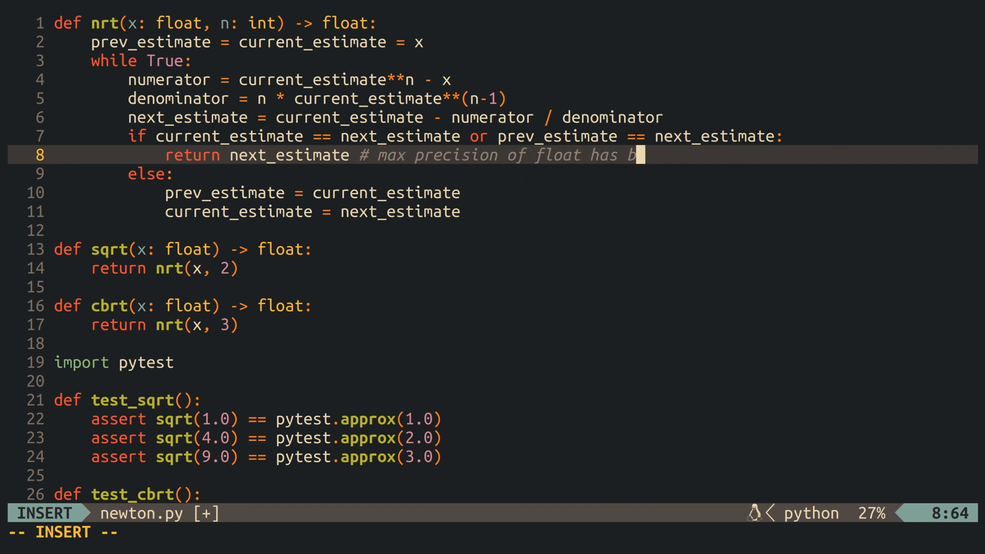
{"action": "key", "text": "Escape"}
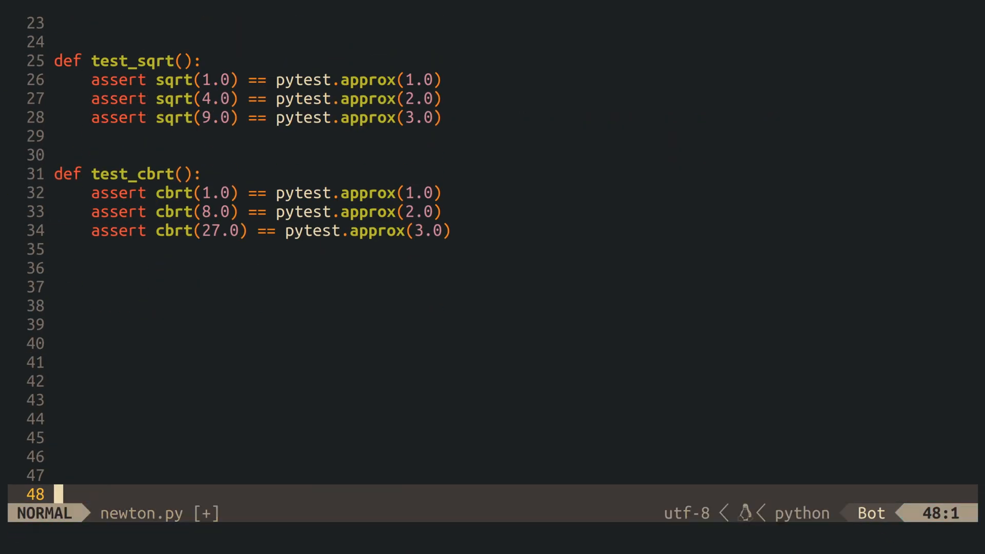
Step: Add test_sqrt_with_random asserting math.sqrt(random.uniform(0.0, 10.0 ** 6)) == pytest.approx(sqrt(random_x)), importing math and random
{"action": "type", "text": "def test_sqrt_with_random():"}
{"action": "left_click", "coordinate": [515, 287]}
{"action": "type", "text": "random_x = random.uniform"}
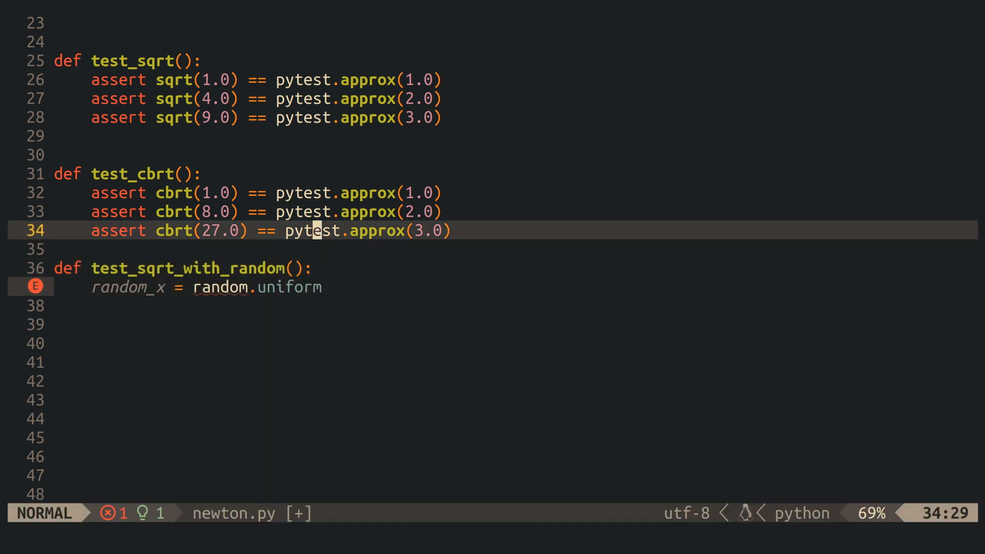
{"action": "type", "text": "(0.0, 10."}
{"action": "type", "text": "assert math.sqrt(random_x) == pytestsqrt(random_x)"}
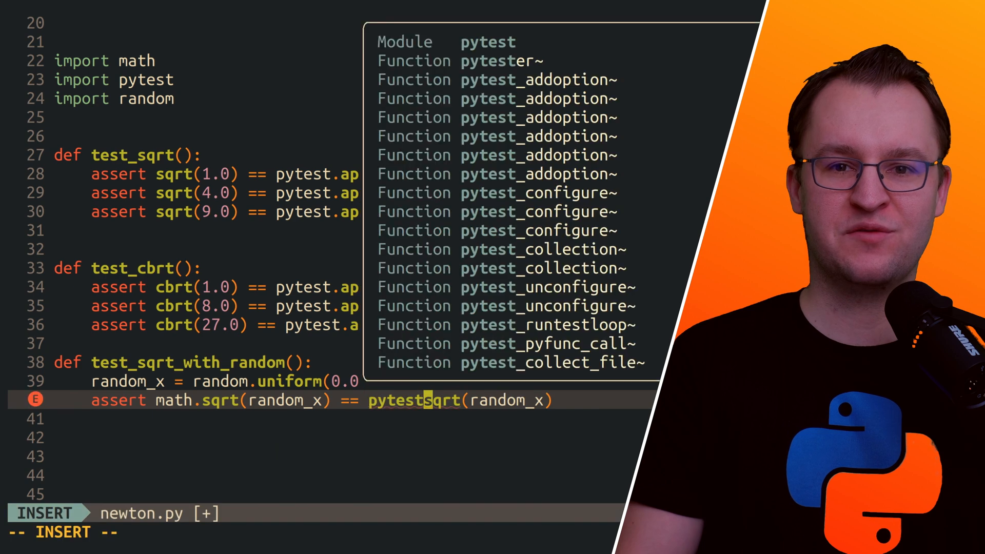
{"action": "key", "text": "Escape"}
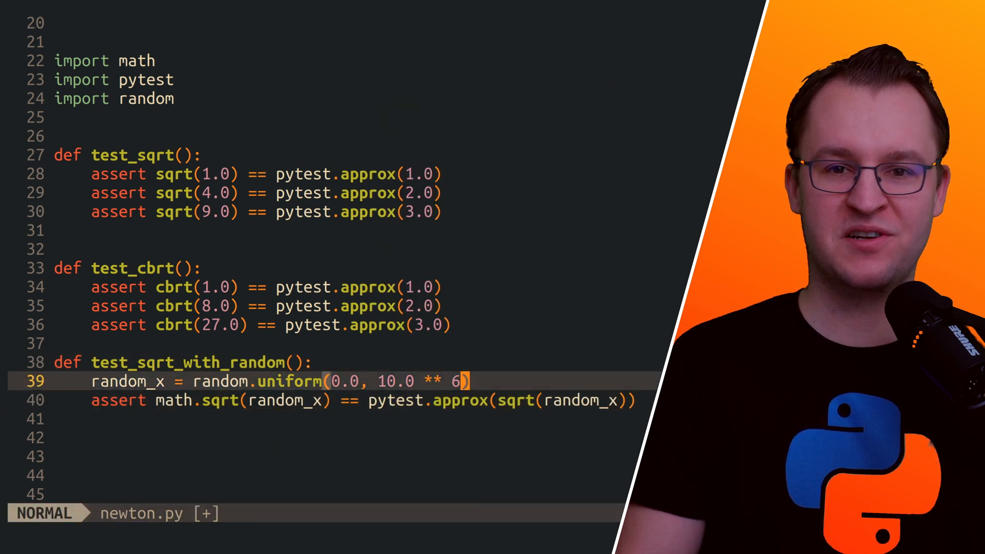